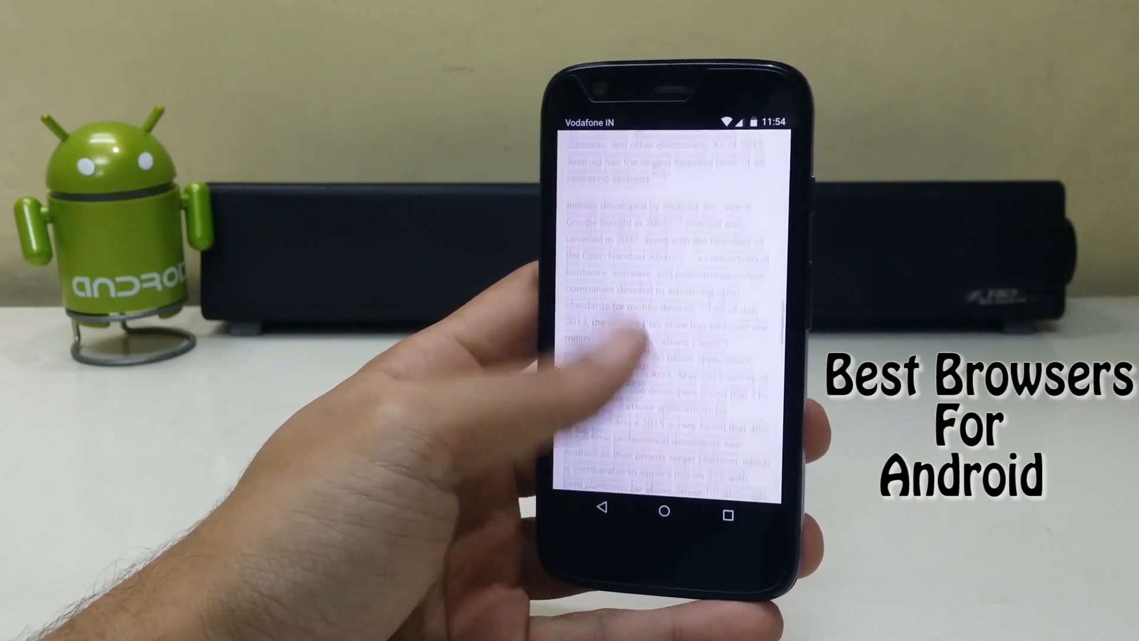
- Scroll through Firefox's open tabs, including the Mozilla, eBay and Add-ons pages
scroll("down", 3)
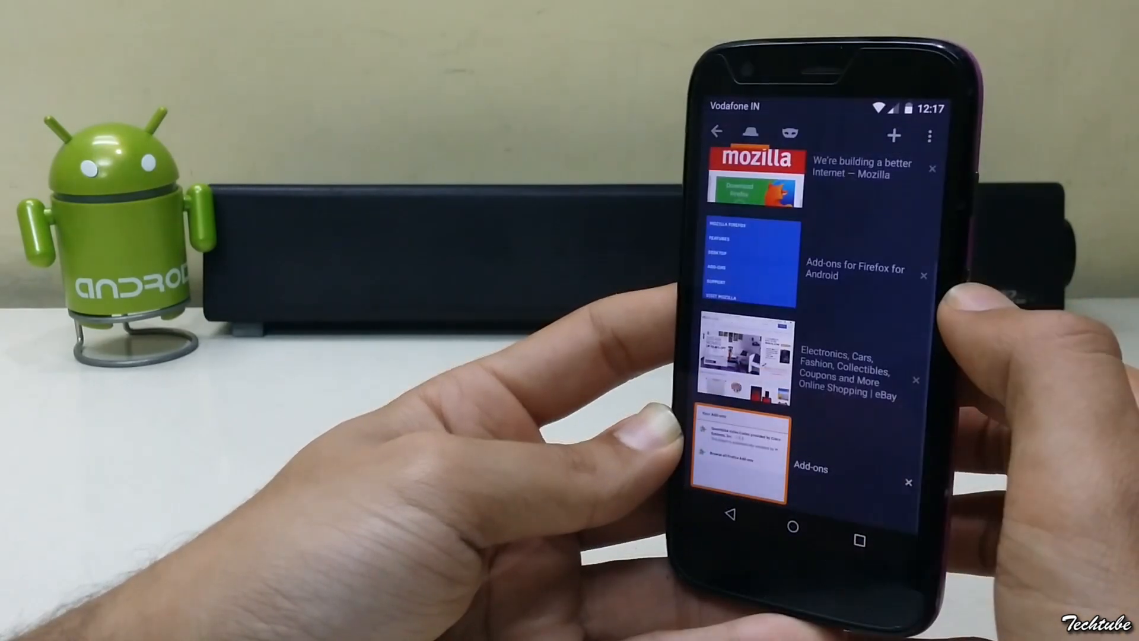
scroll("down", 3)
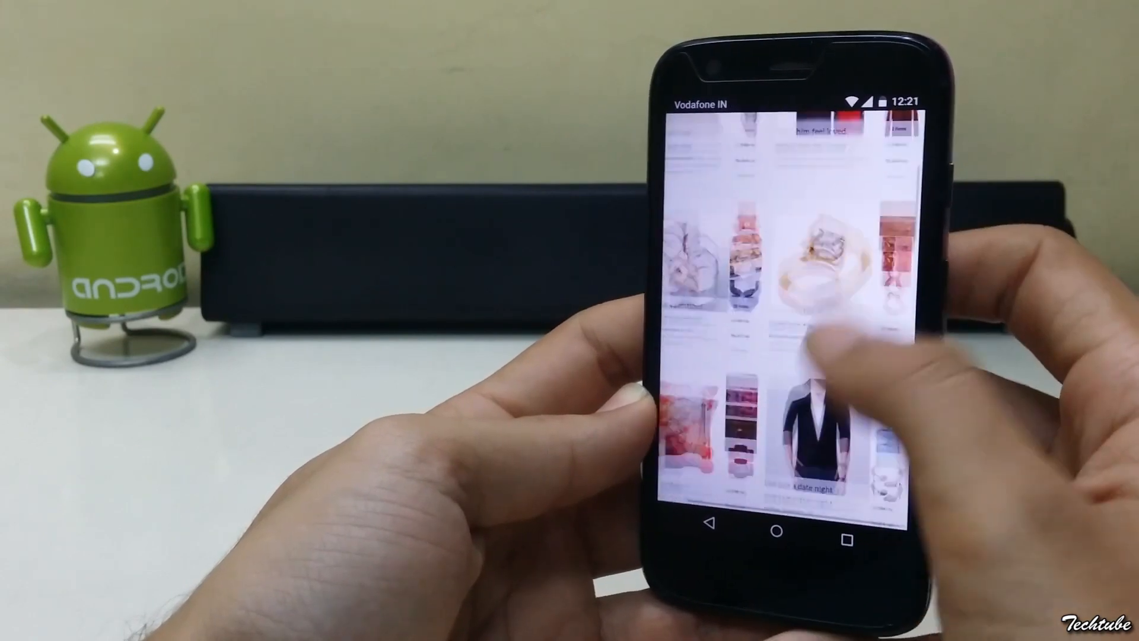
- Scroll Chrome's settings options, go back, and open a new tab page with search and shortcuts
scroll("up", 3)
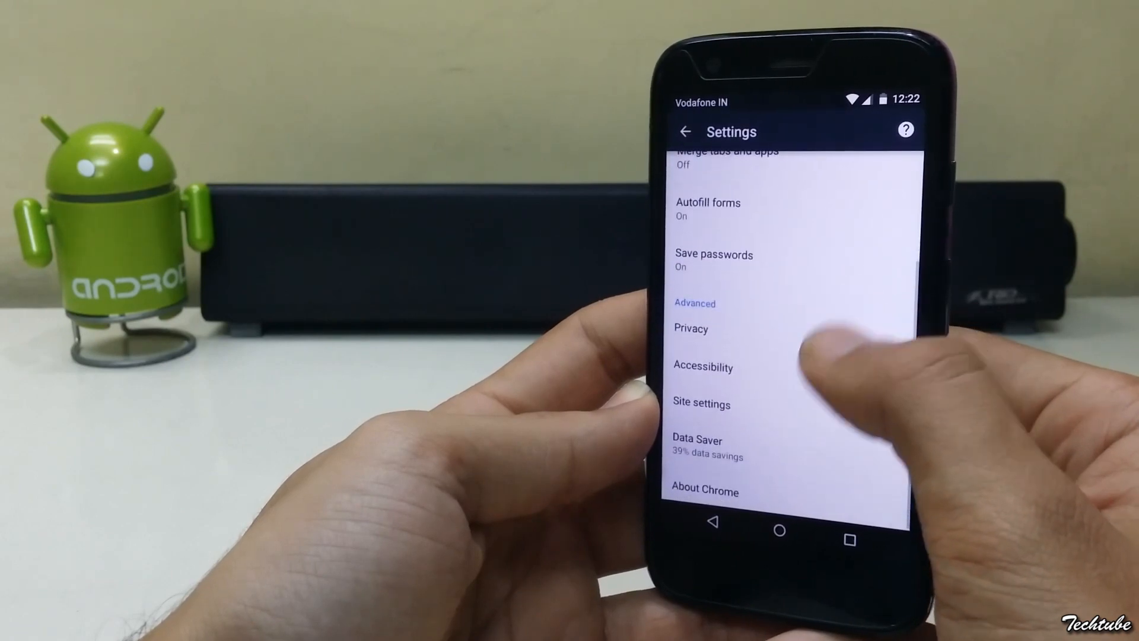
left_click(696, 447)
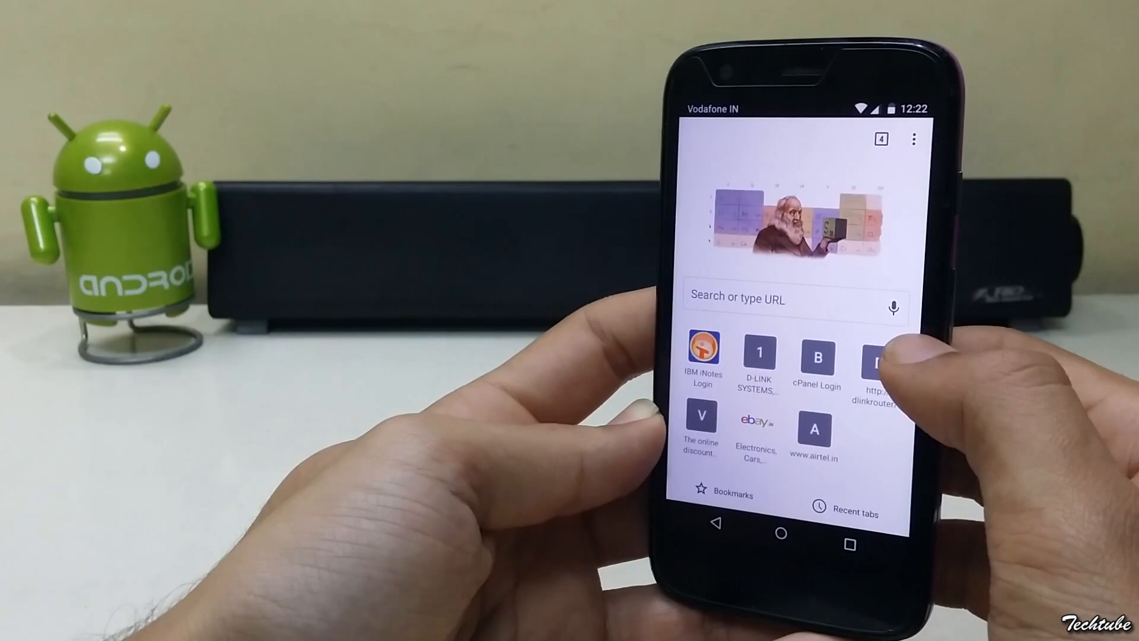
left_click(879, 138)
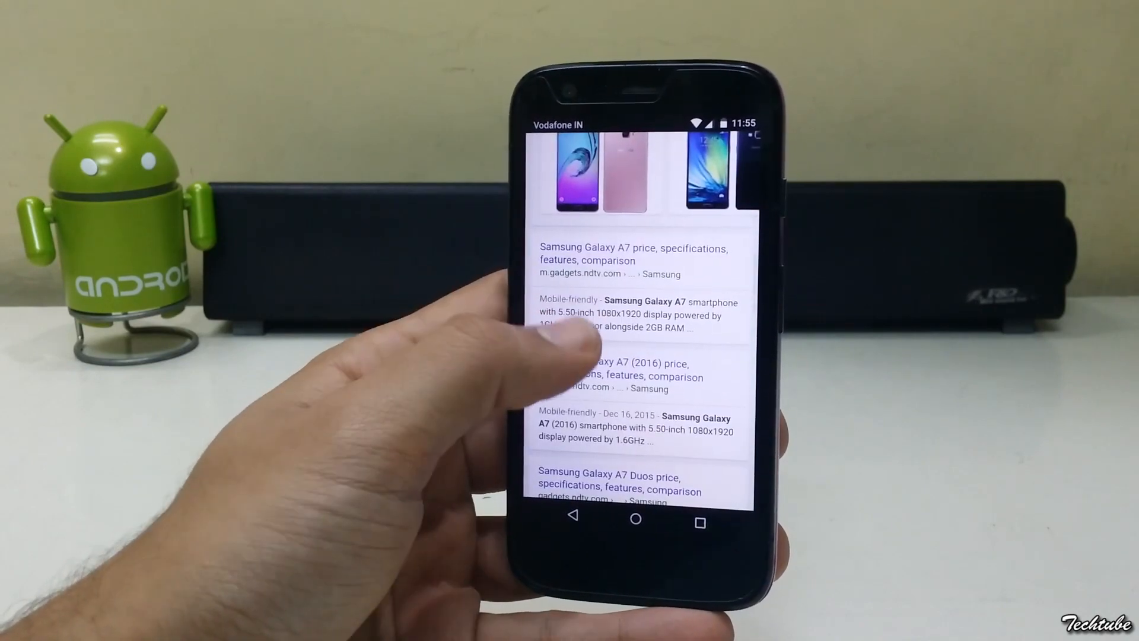
scroll("down", 3)
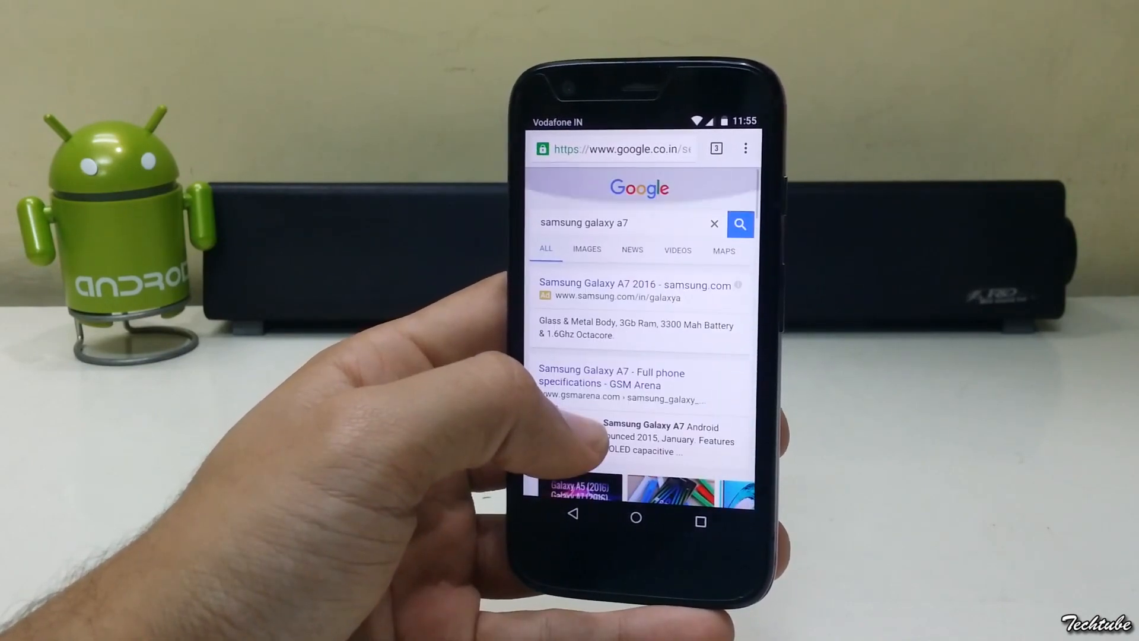